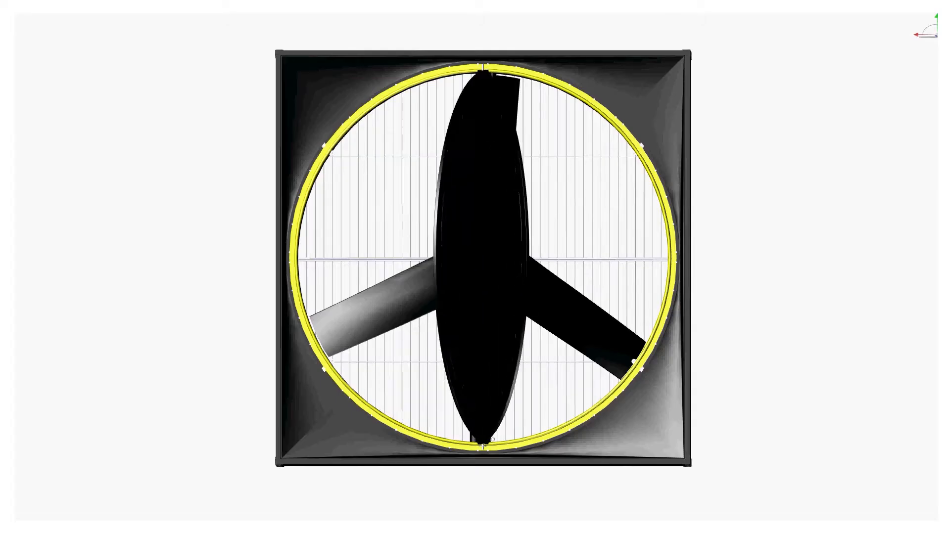
Orbit the 58-inch exhaust fan from its front face to a side view showing the motor housing.
{"action": "left_click_drag", "start_coordinate": [473, 255], "coordinate": [665, 255]}
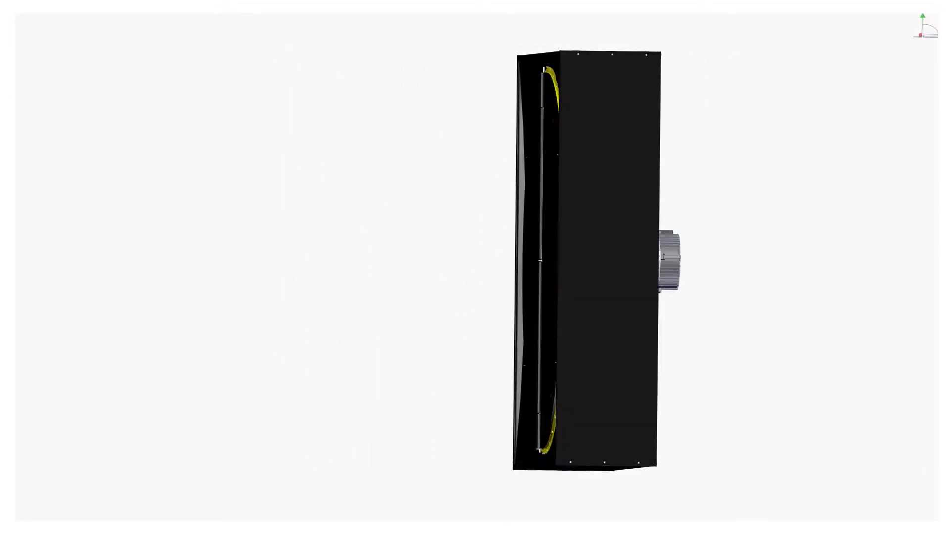